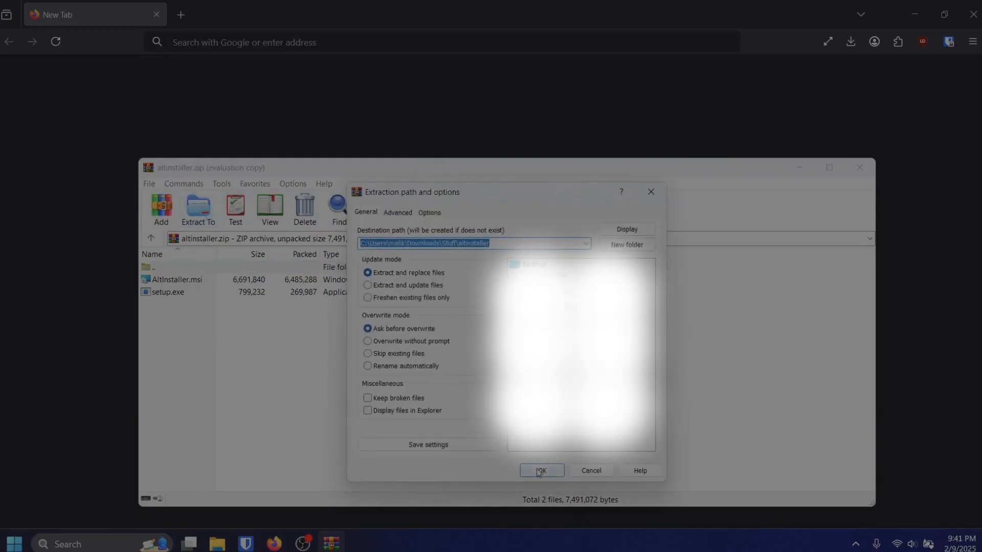
# - Extract the archive into the new altinstaller folder under Downloads > Stuff and select it
pyautogui.click(540, 471)
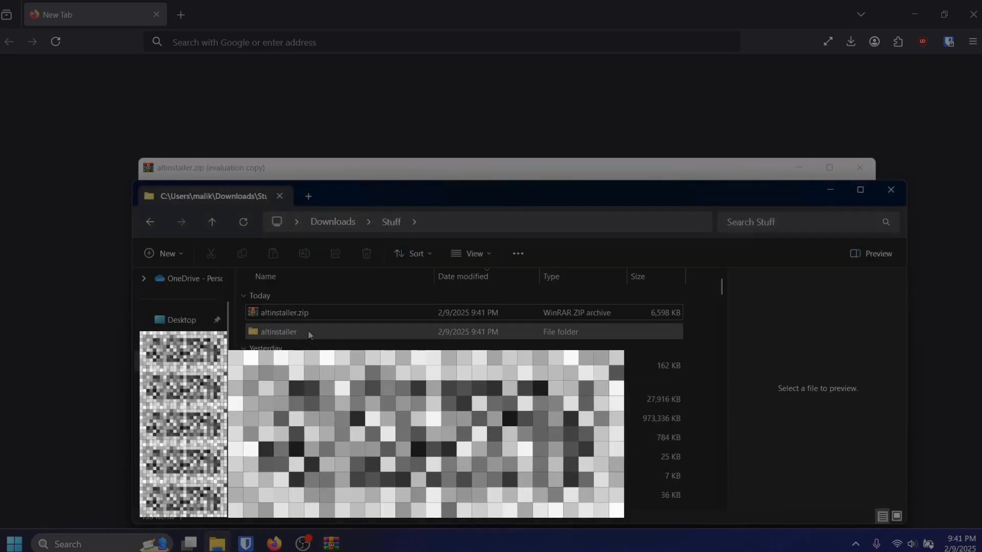
pyautogui.click(278, 332)
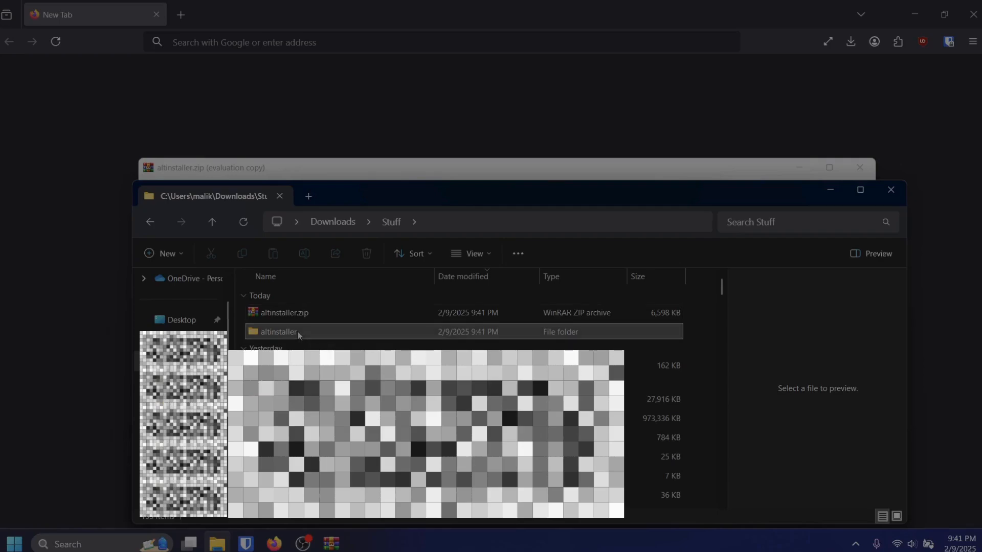
# - Run setup.exe from altinstaller and install AltServer to the default folder for just this user
pyautogui.doubleClick(279, 331)
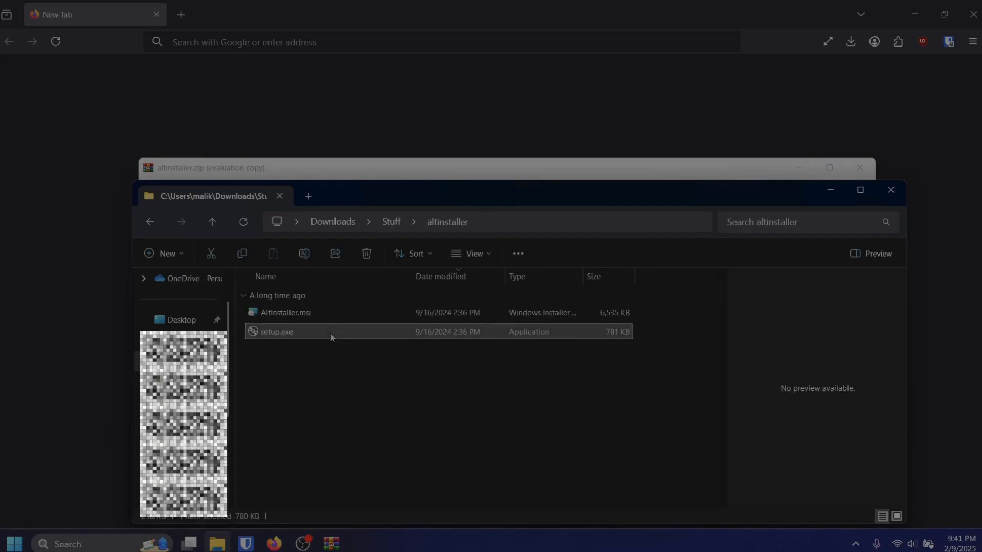
pyautogui.doubleClick(276, 331)
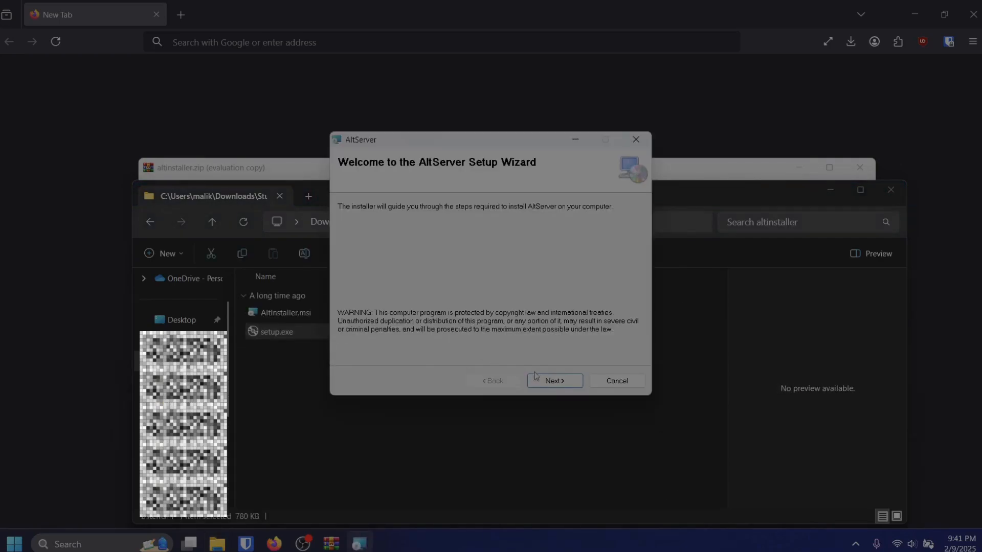
pyautogui.click(554, 381)
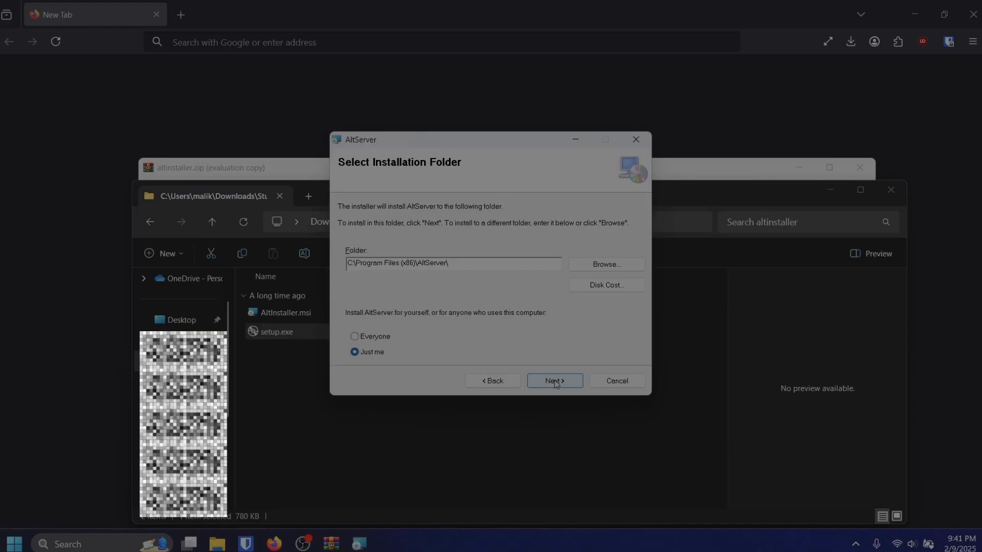
pyautogui.click(554, 381)
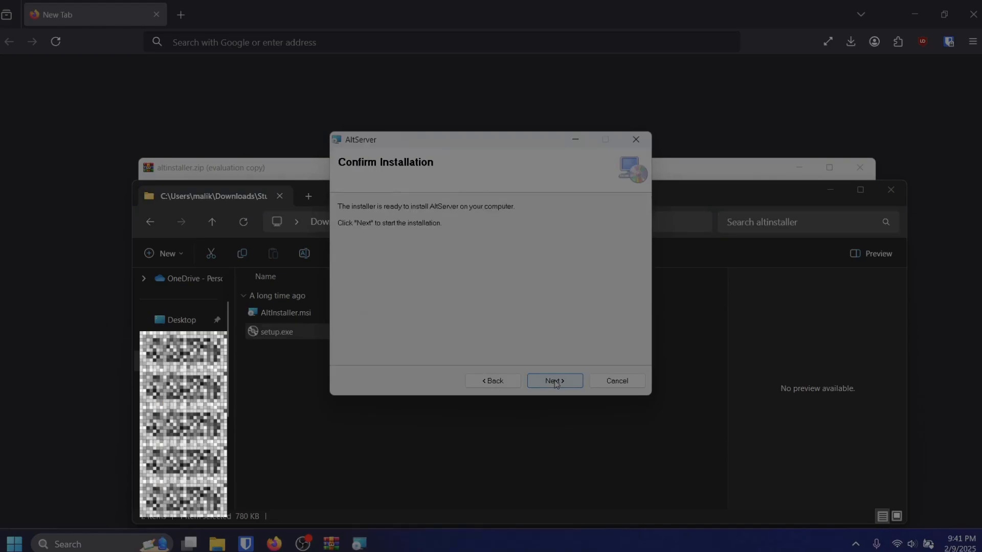
pyautogui.click(553, 381)
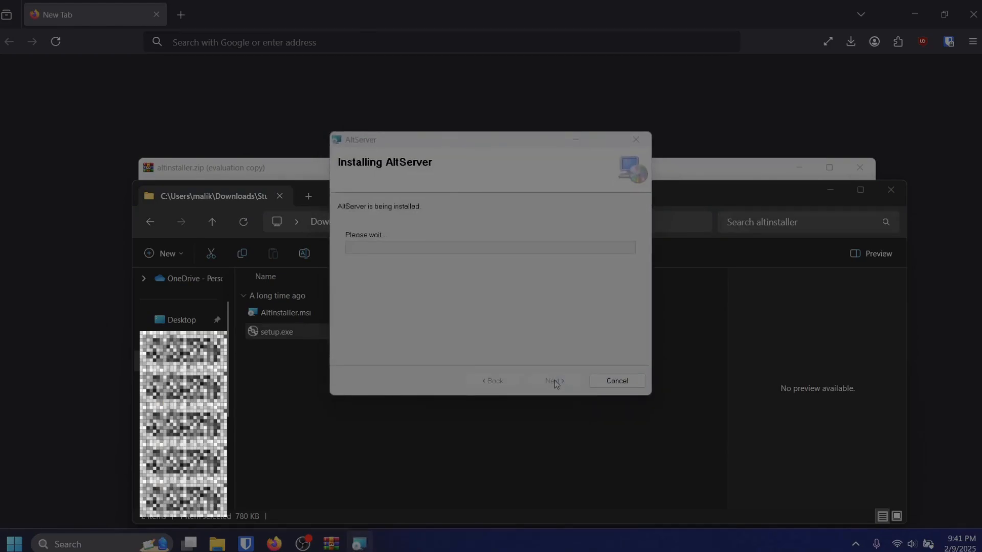
pyautogui.moveTo(472, 400)
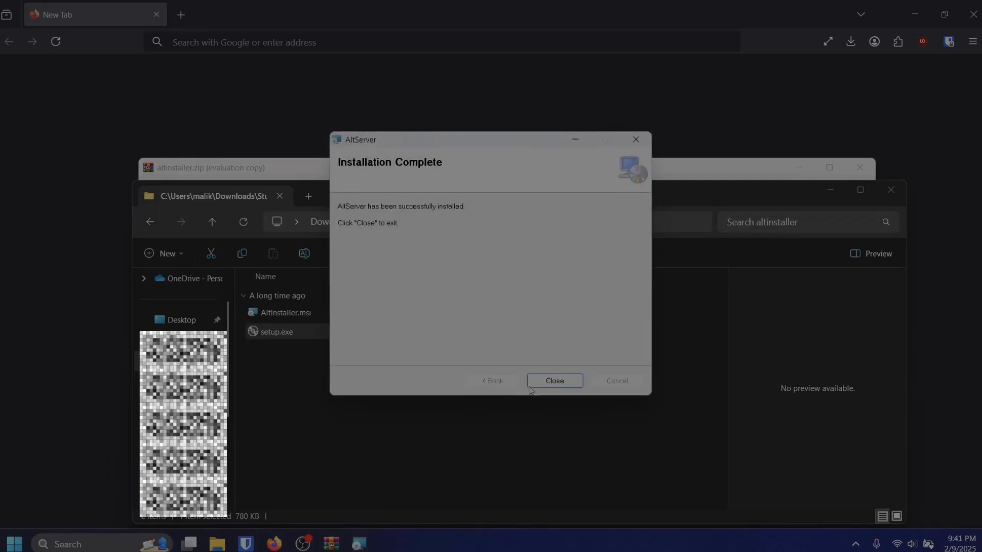
pyautogui.click(554, 381)
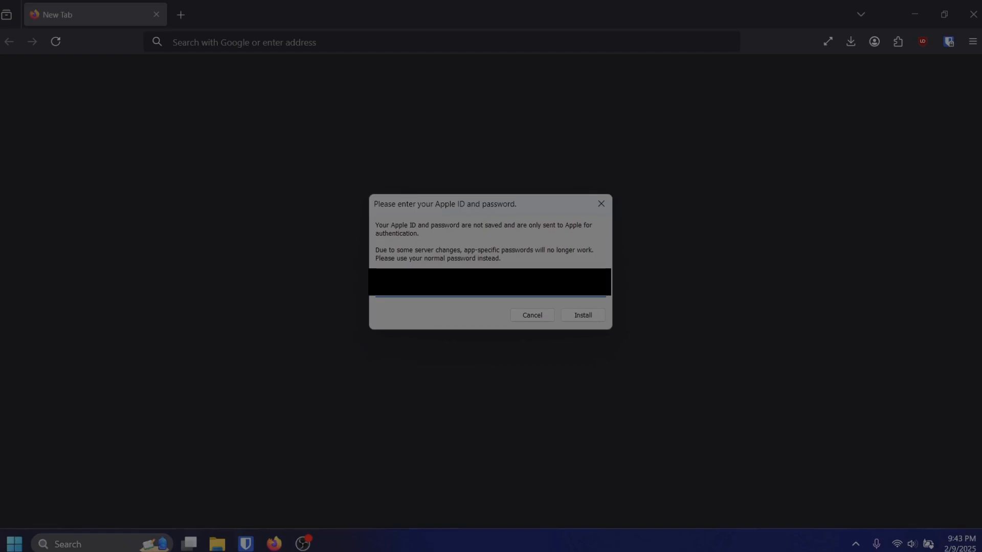
# - Submit the entered Apple ID and password so AltServer begins installing AltStore
pyautogui.click(581, 315)
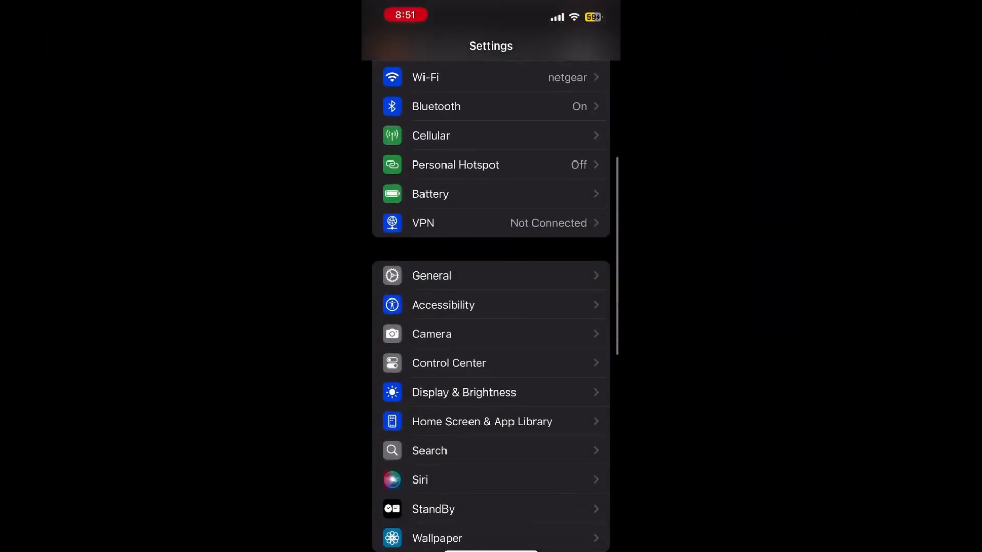
# - Check Developer Mode is on under Privacy & Security, then return to the main Settings list
pyautogui.scroll(-3)
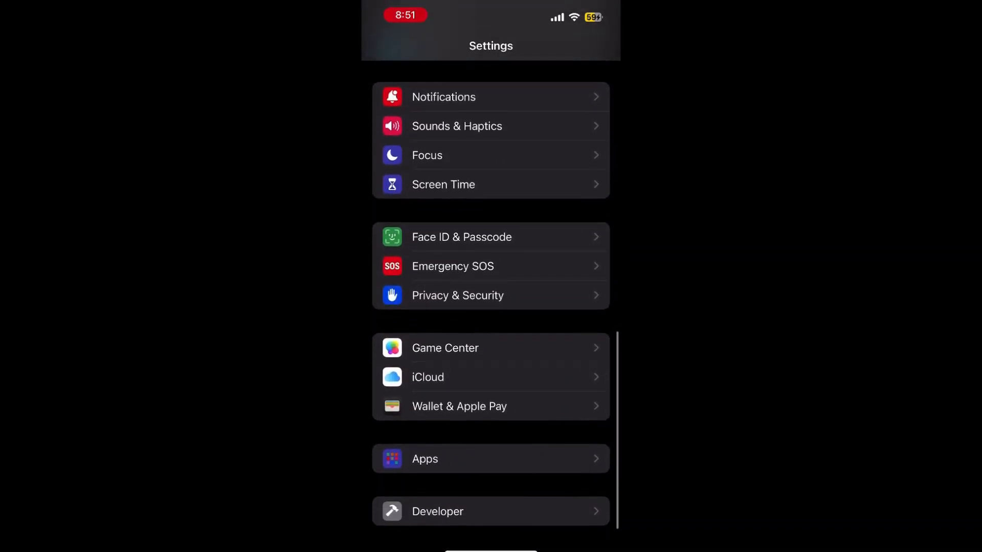
pyautogui.click(458, 294)
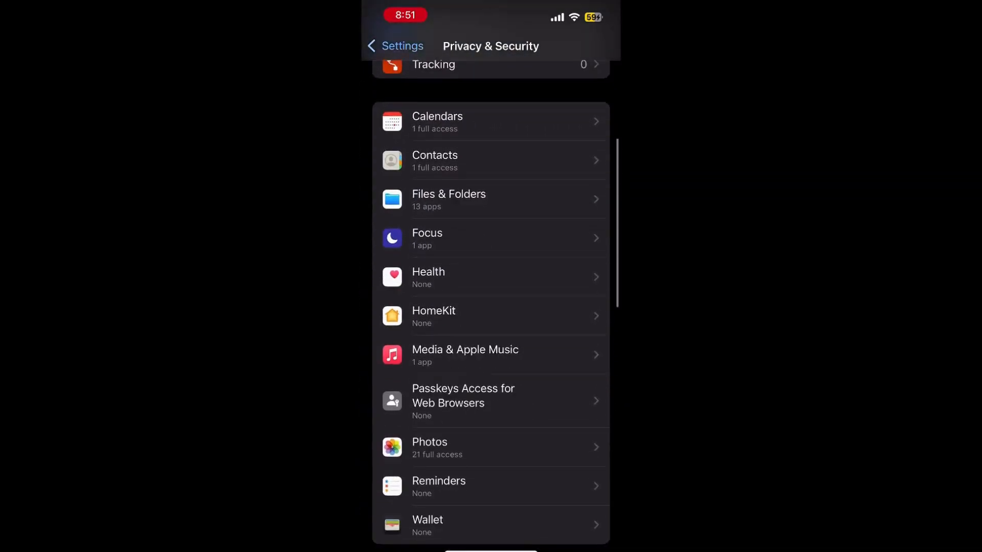
pyautogui.scroll(-3)
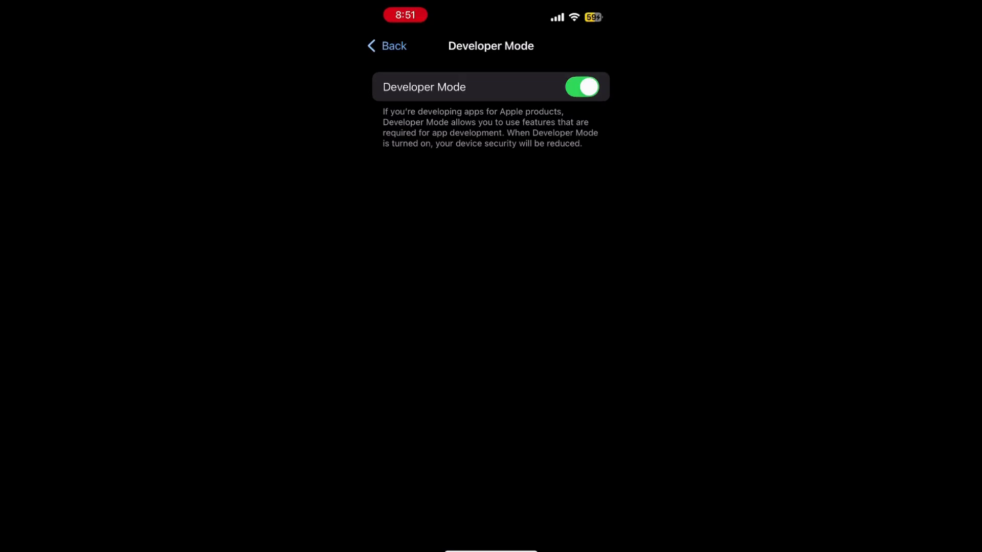
pyautogui.click(387, 46)
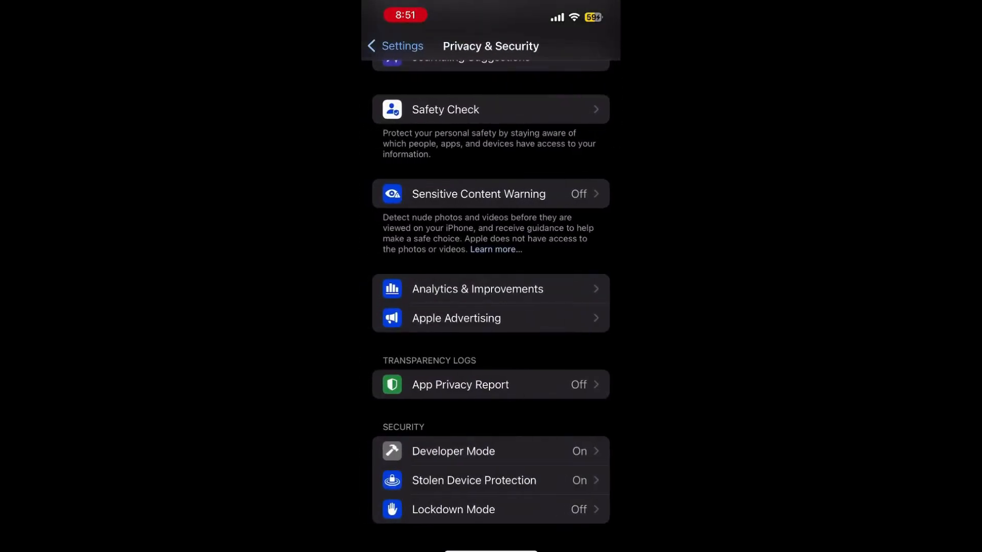
pyautogui.click(395, 46)
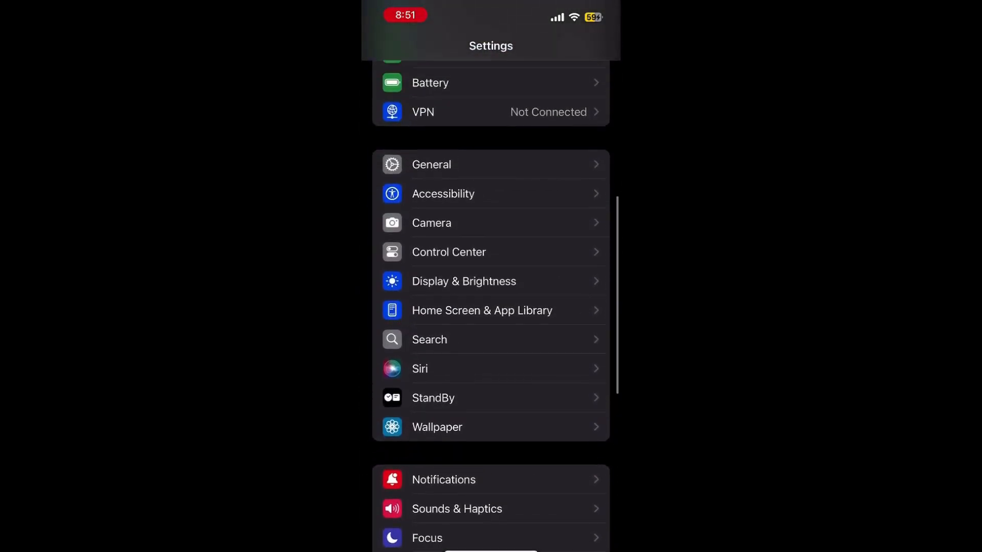
# - Go to General > VPN & Device Management
pyautogui.scroll(-3)
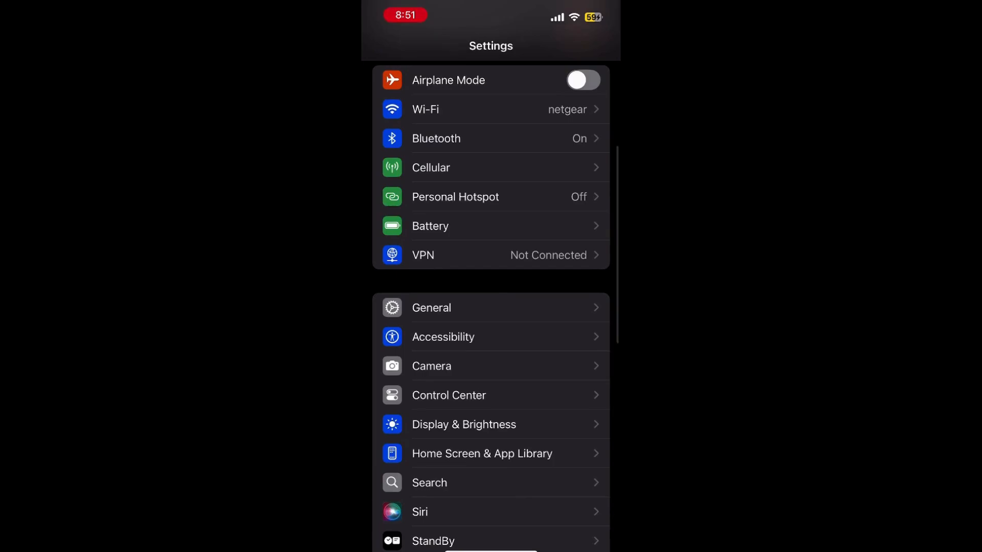
pyautogui.click(431, 308)
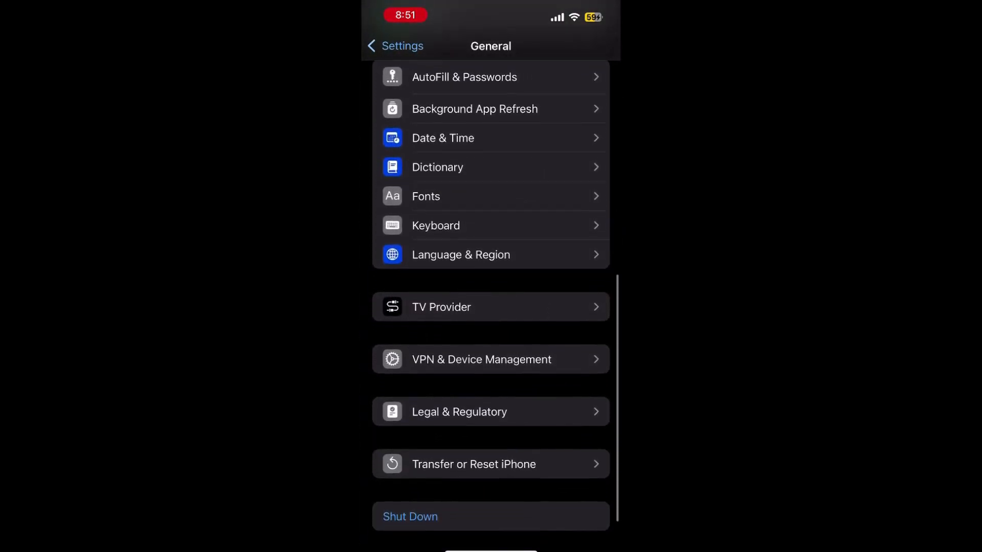
pyautogui.click(481, 359)
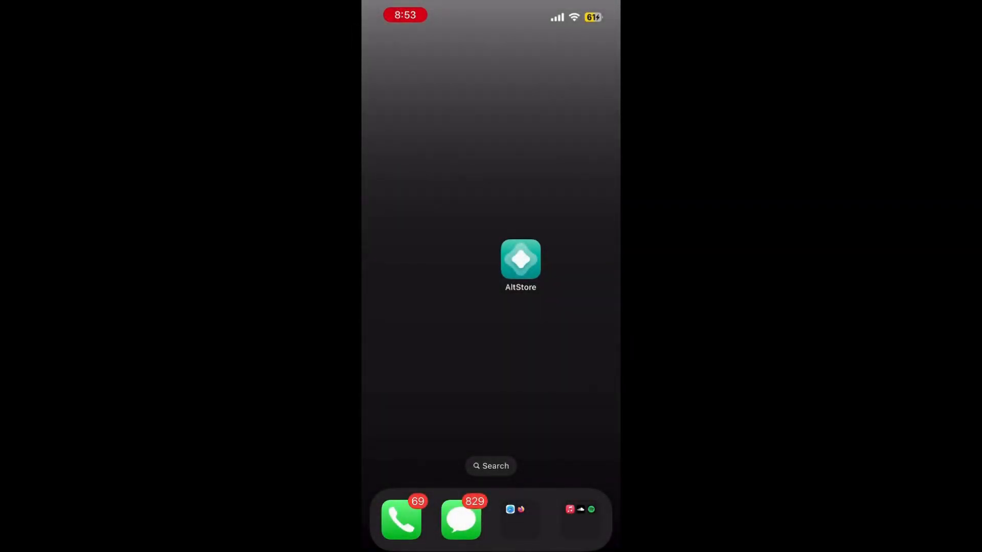
# - Launch AltStore and allow local network access and notifications
pyautogui.click(520, 266)
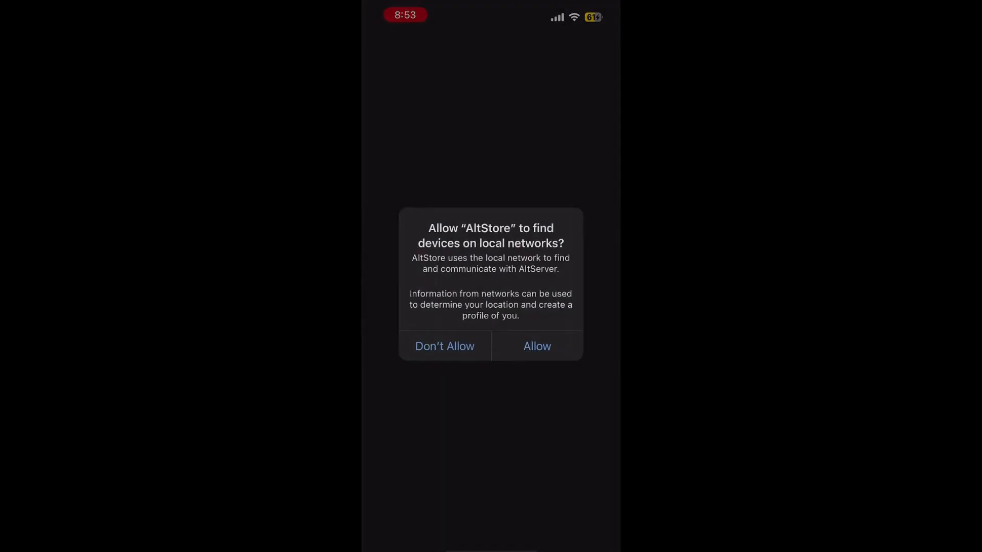
pyautogui.click(537, 347)
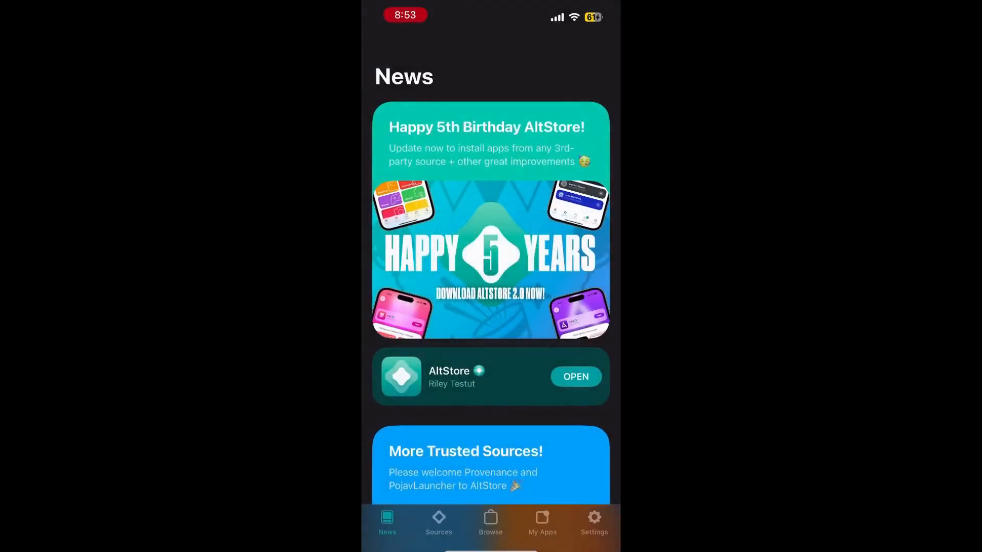
pyautogui.click(573, 376)
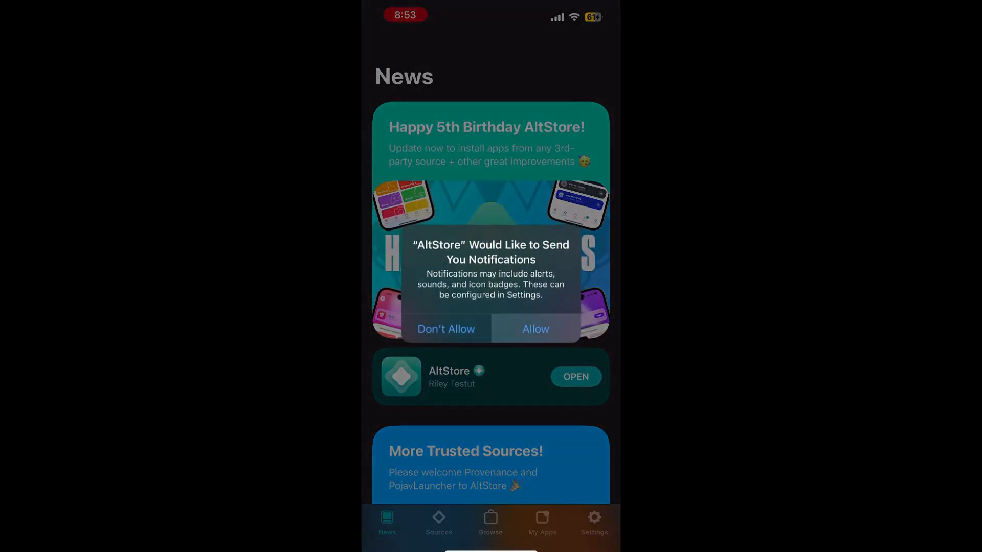
pyautogui.click(535, 329)
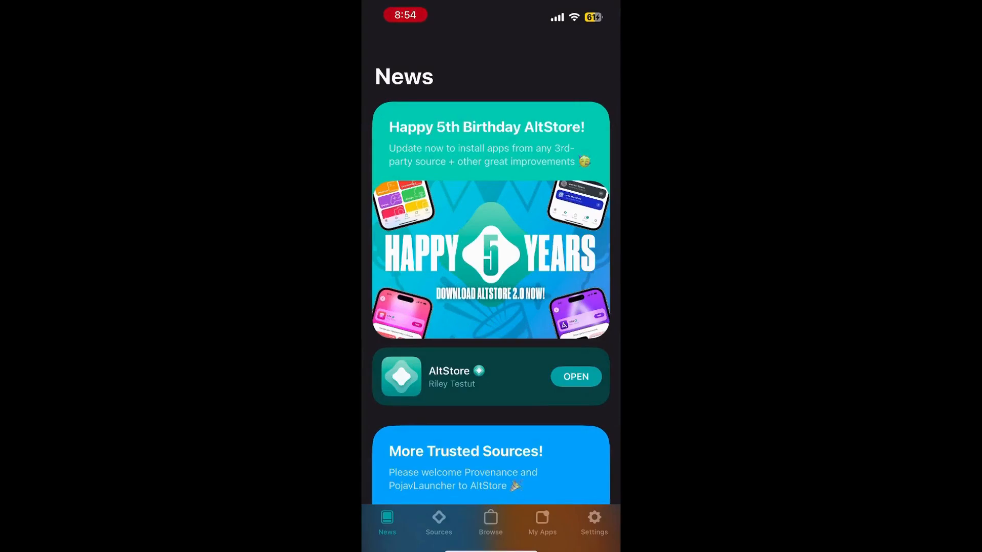
# - Sign in to AltStore with the Apple ID from its settings and dismiss the how-it-works overview
pyautogui.click(593, 523)
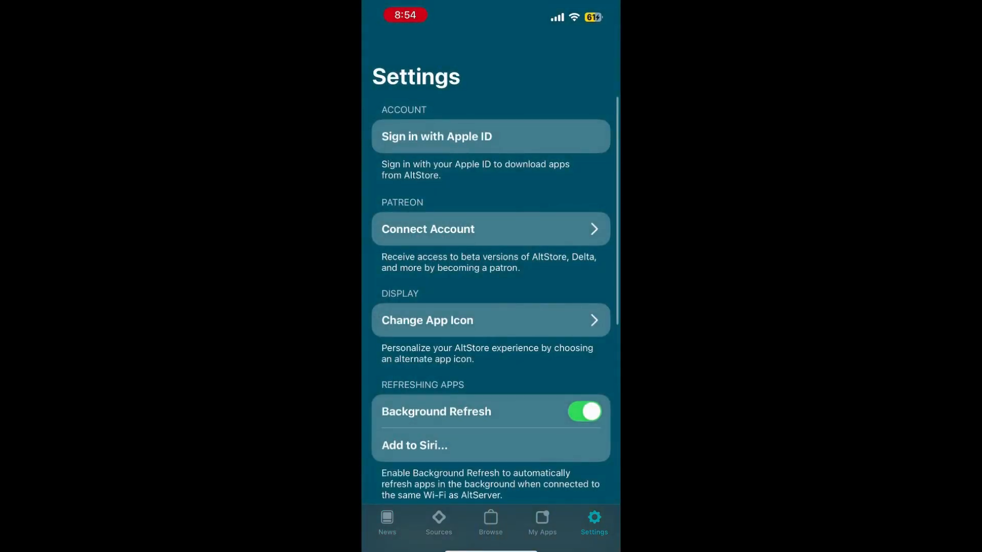
pyautogui.click(490, 136)
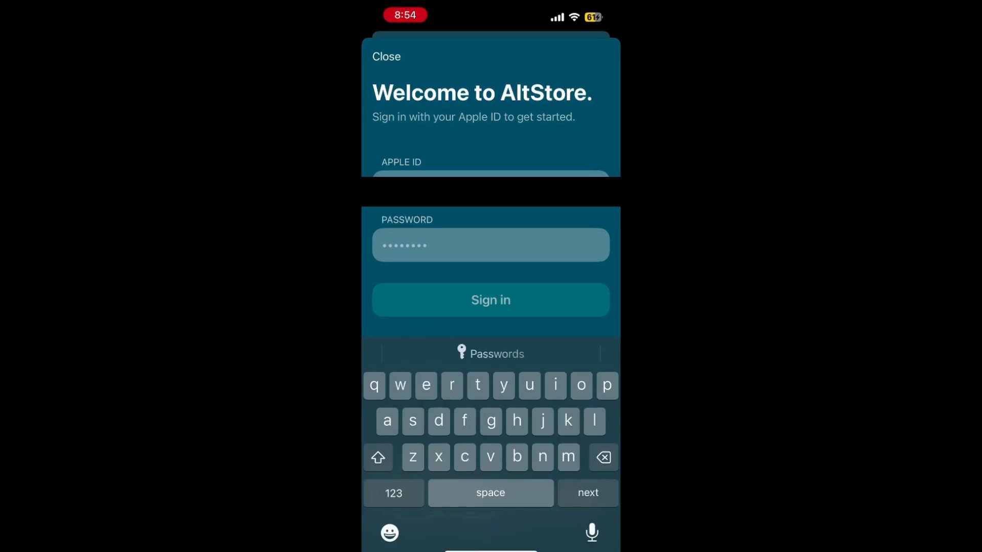
pyautogui.click(393, 503)
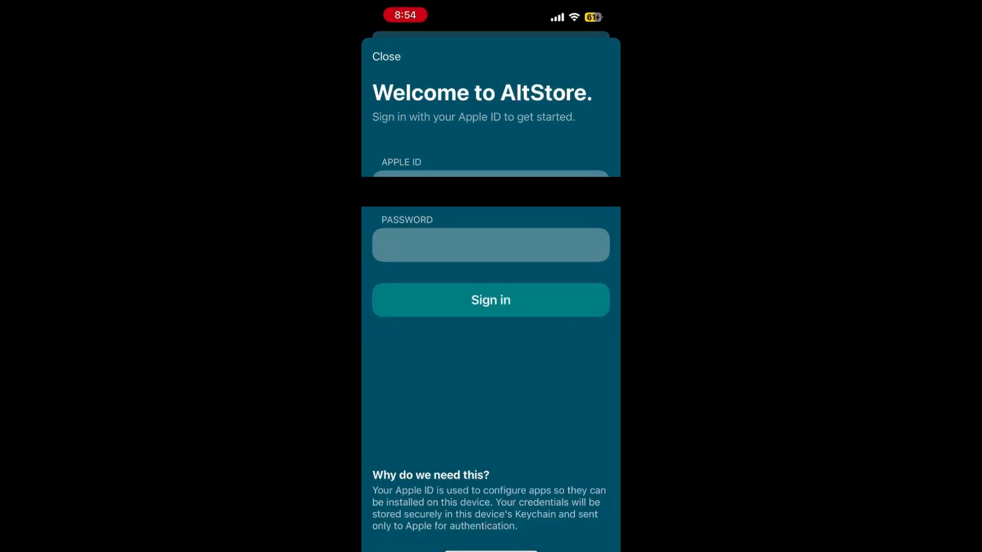
pyautogui.click(490, 306)
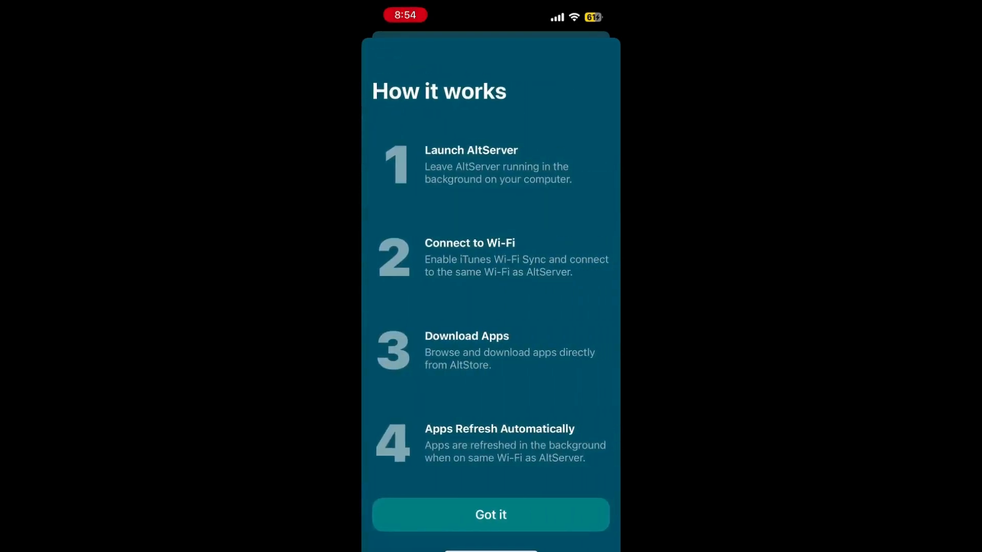
pyautogui.click(490, 514)
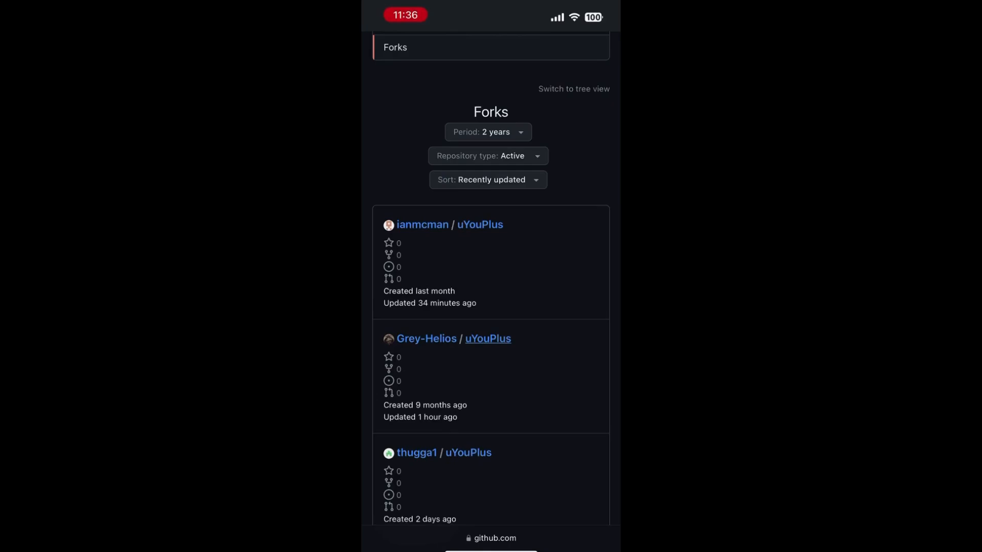
# - Open a recently updated uYouPlus fork and scroll its README to the Releases section for v20.05.4-3.0.4-(1)
pyautogui.click(427, 342)
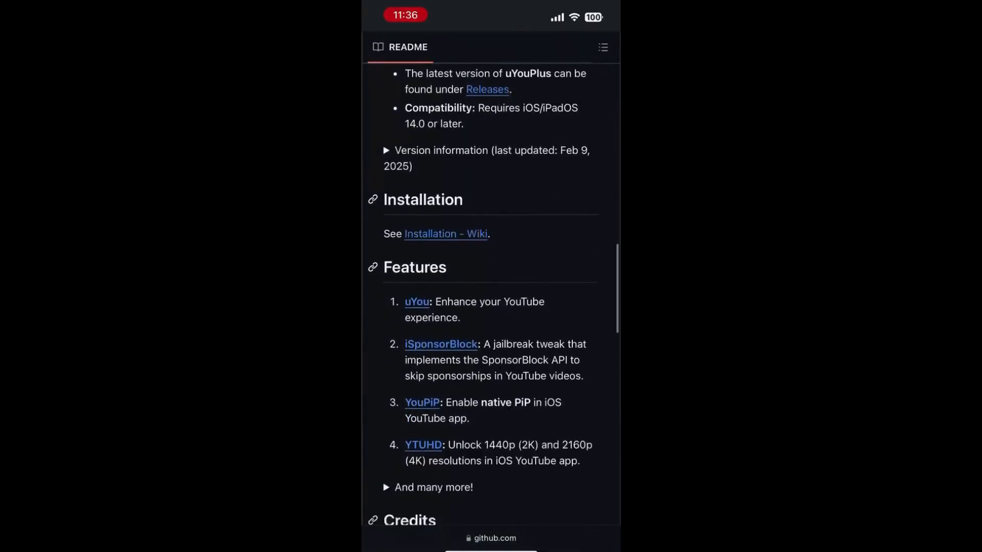
pyautogui.scroll(-3)
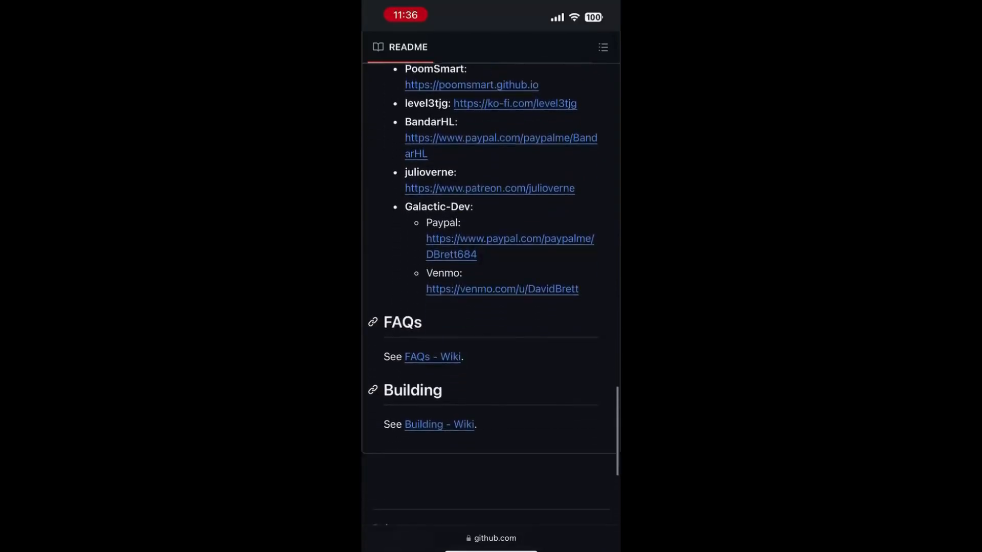
pyautogui.scroll(-3)
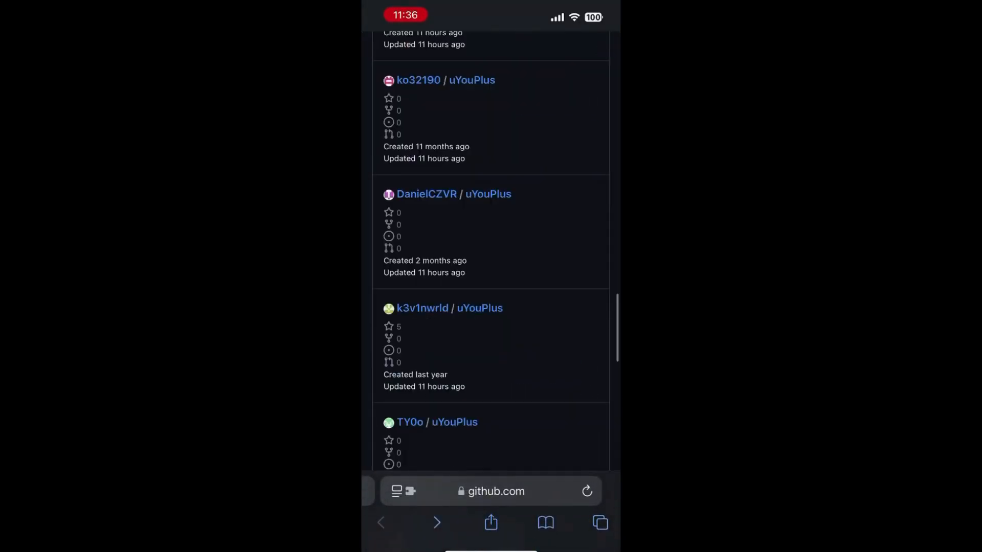
pyautogui.scroll(-3)
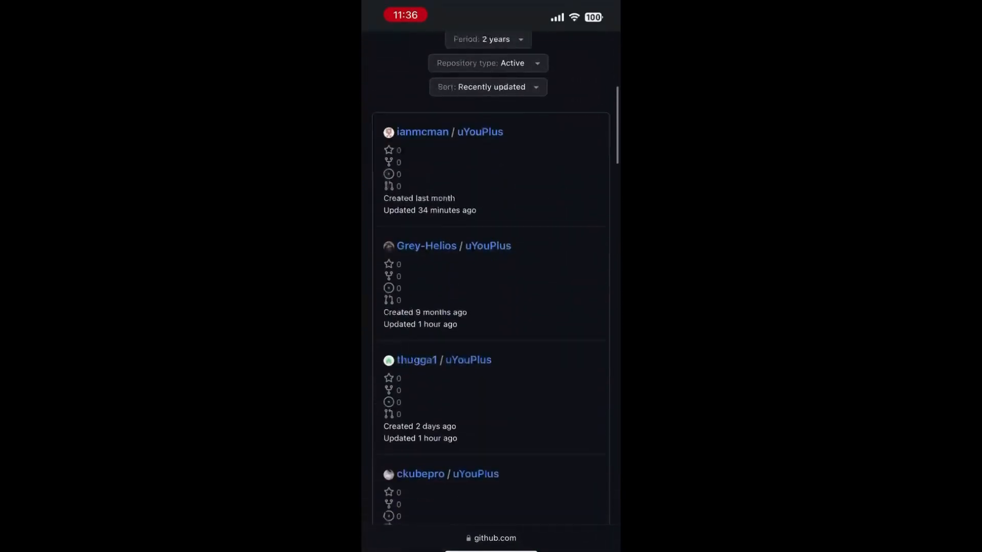
pyautogui.scroll(-3)
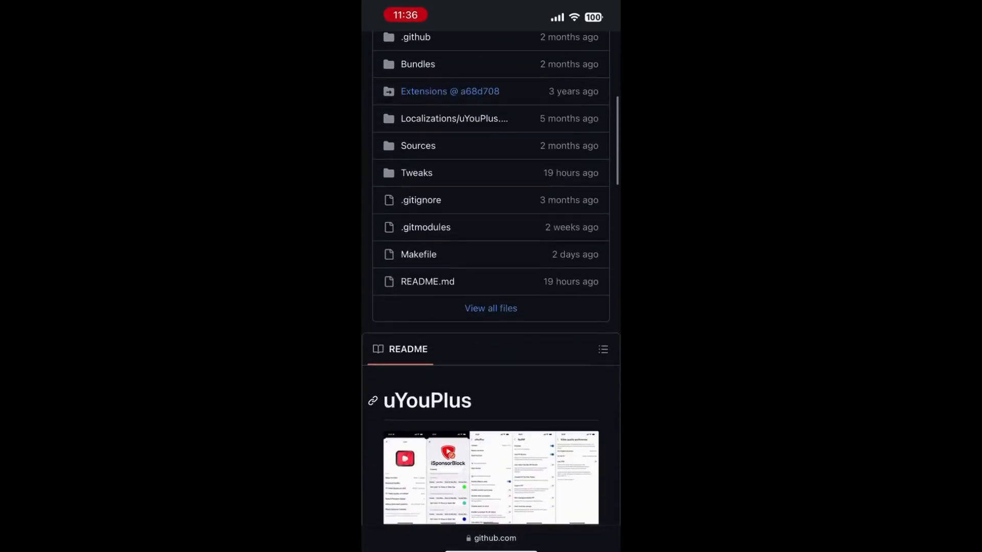
pyautogui.scroll(-3)
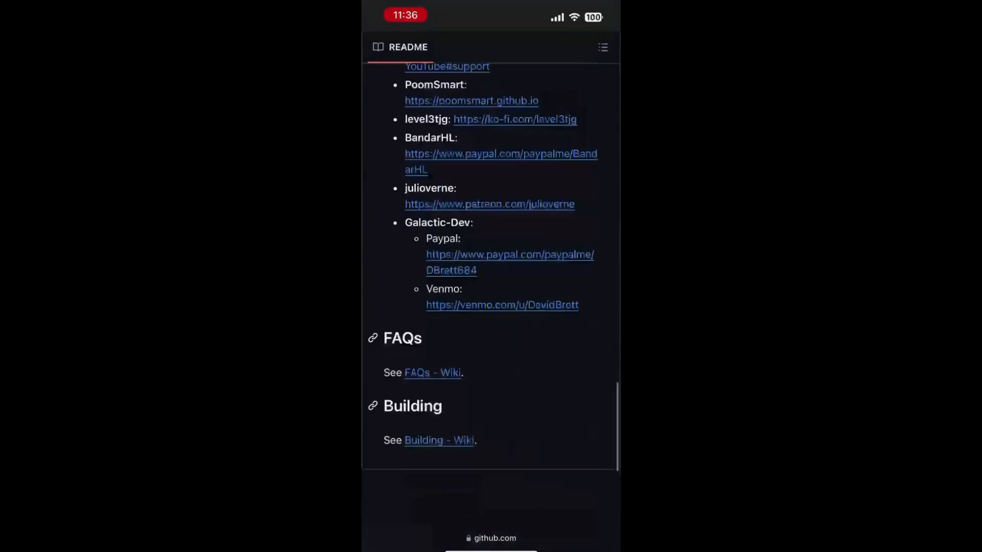
pyautogui.scroll(-3)
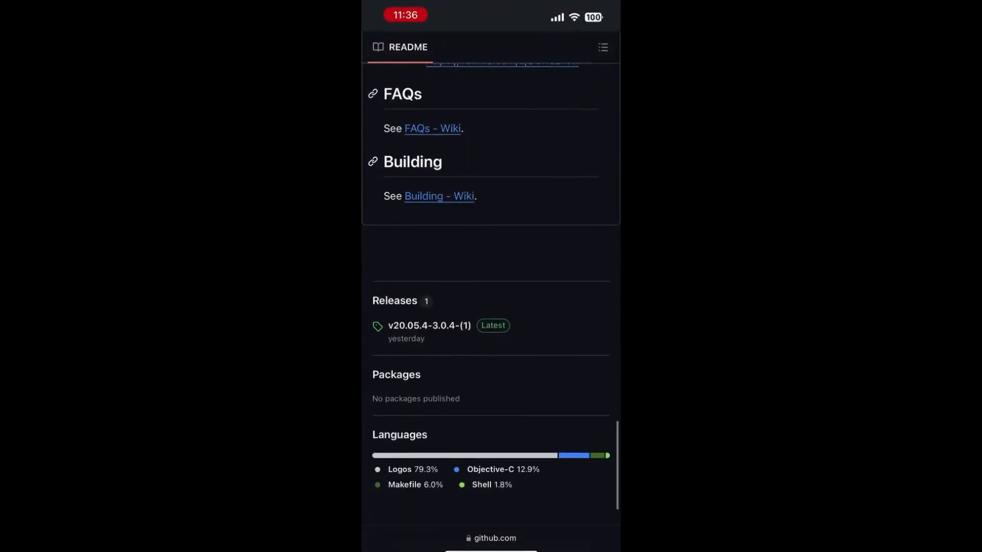
pyautogui.scroll(-3)
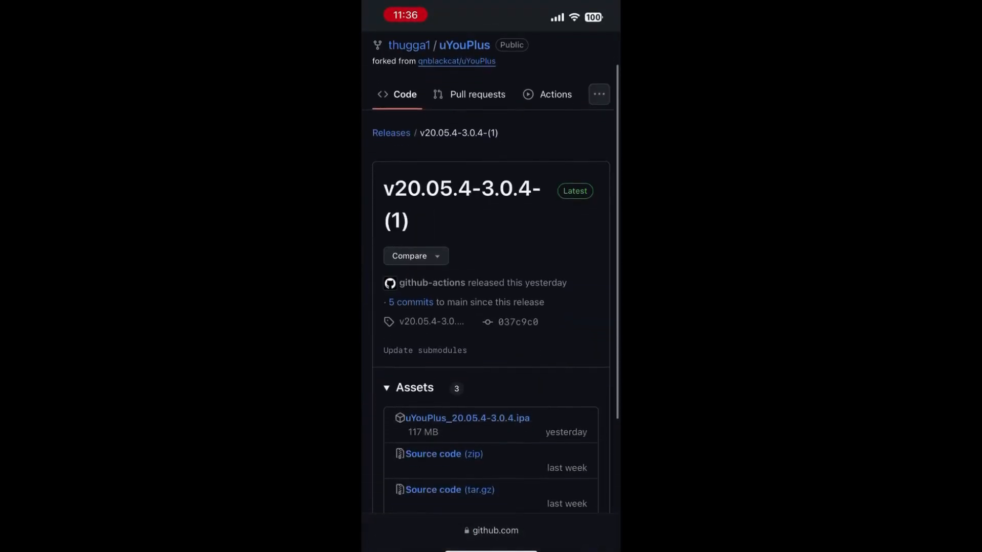
# - Download uYouPlus_20.05.4-3.0.4.ipa from the release's Assets and confirm the download
pyautogui.scroll(-3)
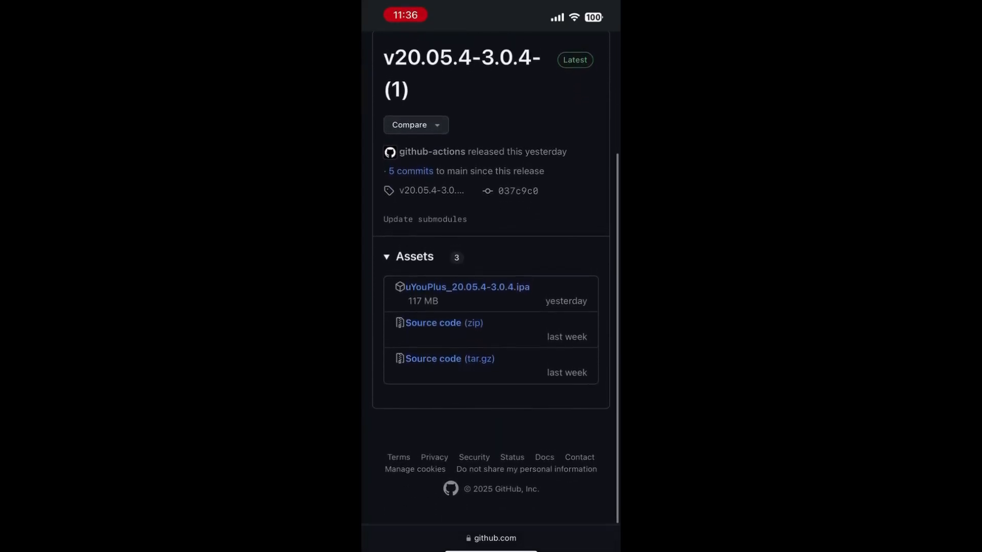
pyautogui.click(466, 287)
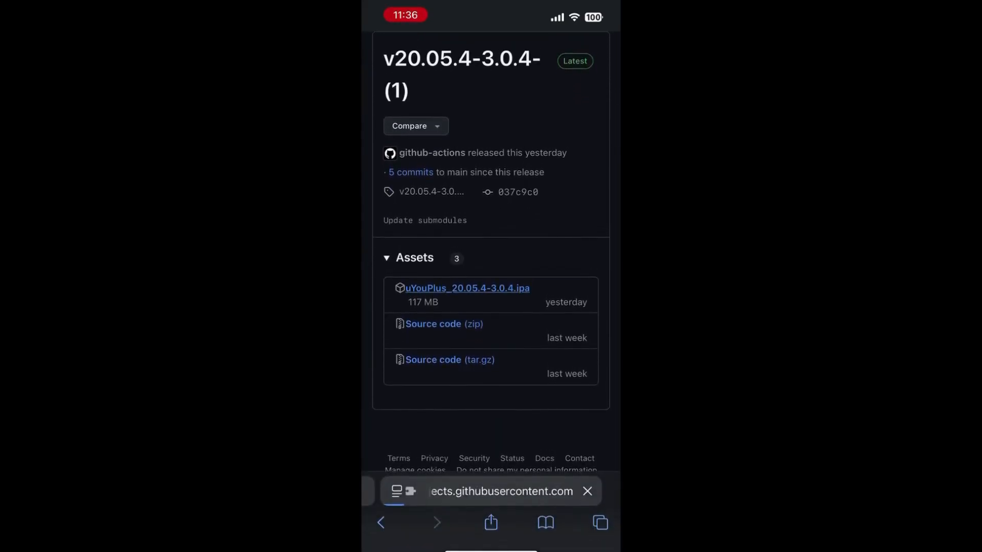
pyautogui.click(467, 288)
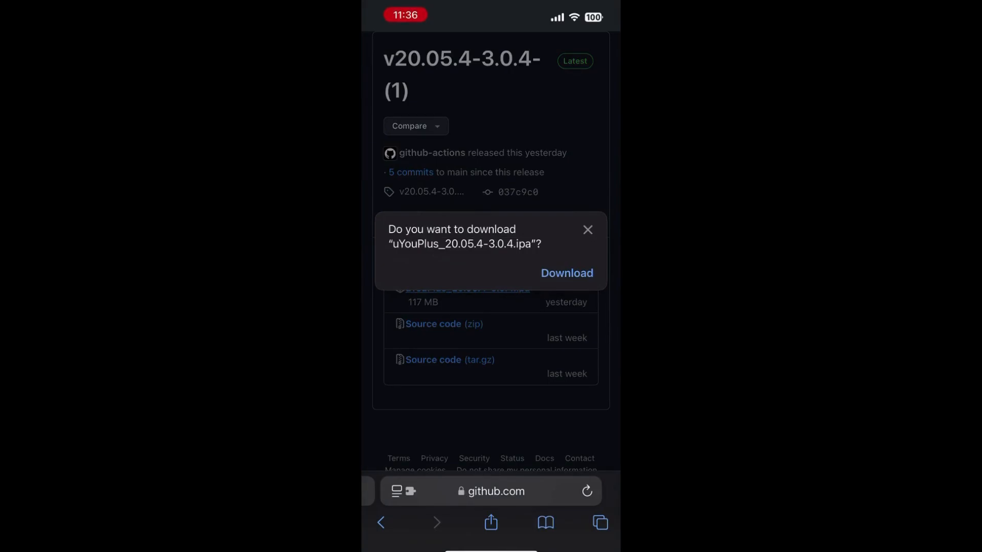
pyautogui.click(565, 273)
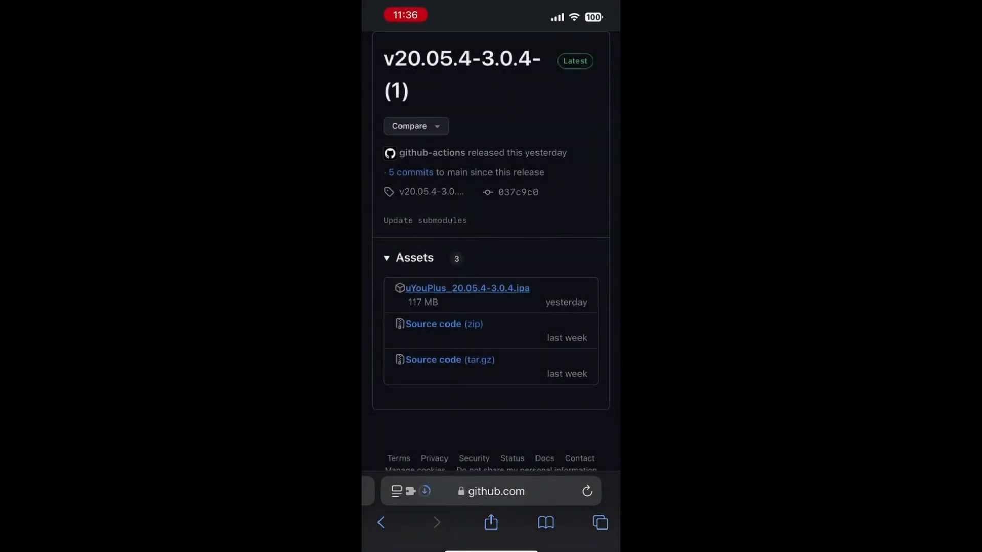
# - Check the Downloads list from Safari's page menu
pyautogui.click(467, 289)
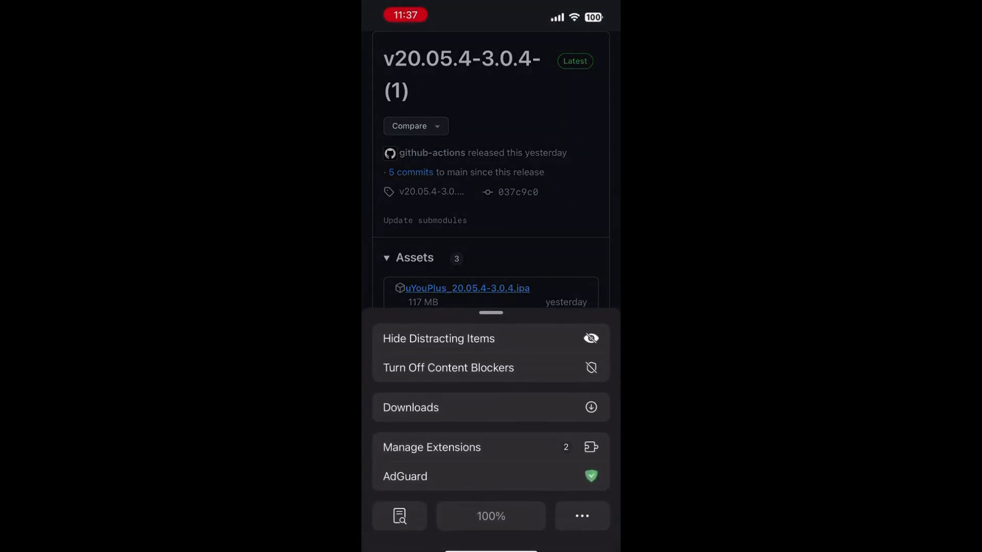
pyautogui.click(410, 407)
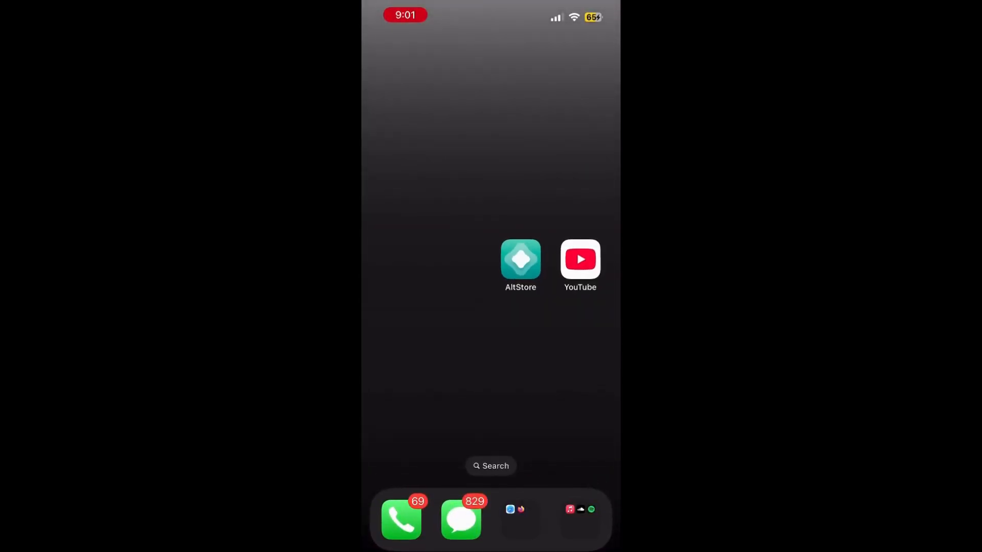
# - Launch the sideloaded YouTube (uYouPlus) app from the home screen
pyautogui.click(579, 259)
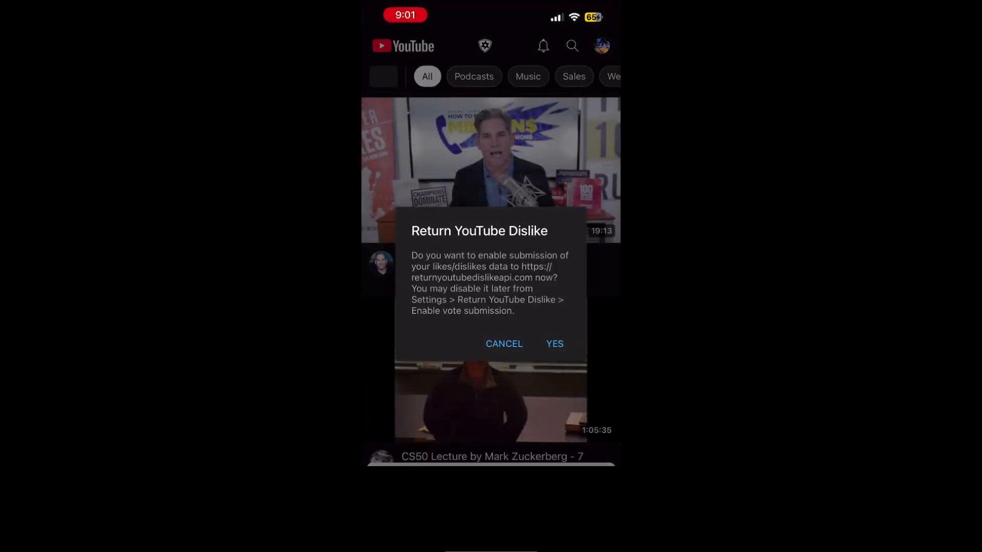